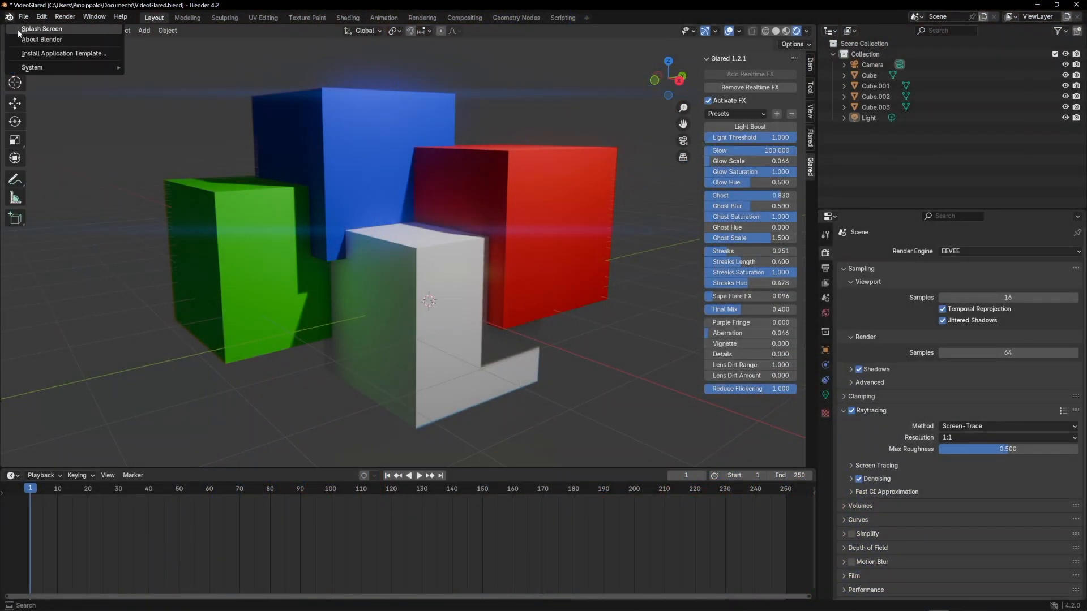
Switch the bottom timeline area to the Compositor editor showing the Glared node tree.
{"action": "left_click", "coordinate": [42, 28]}
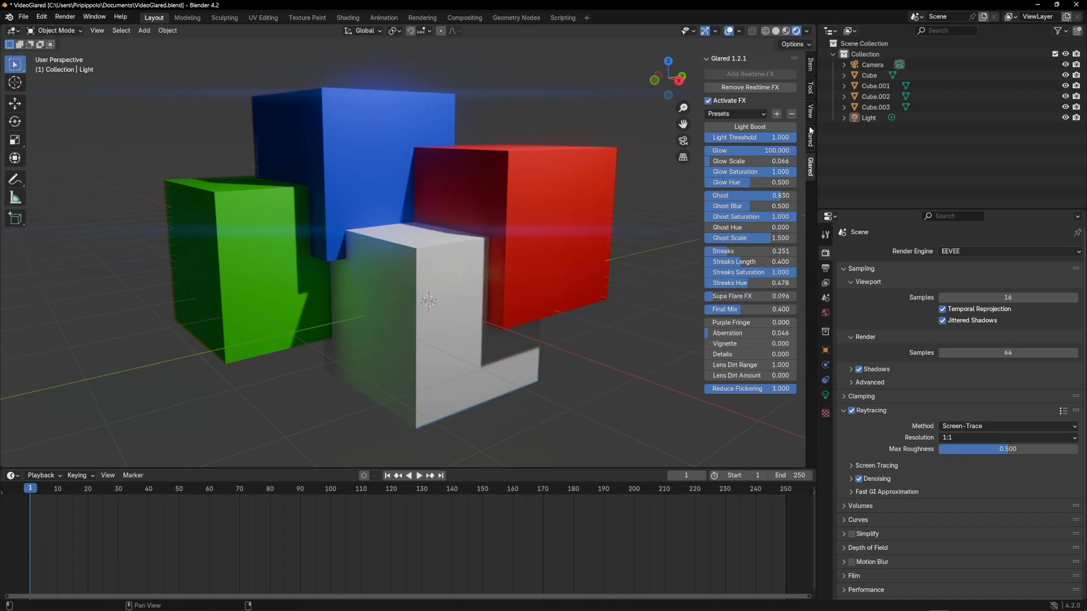
{"action": "left_click", "coordinate": [11, 475]}
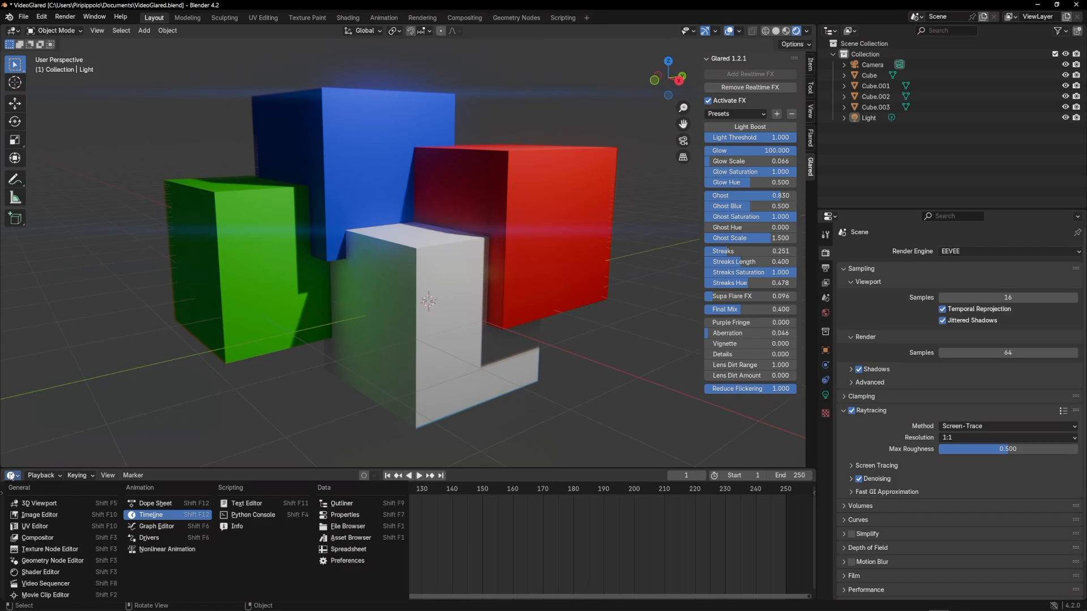
{"action": "mouse_move", "coordinate": [37, 537]}
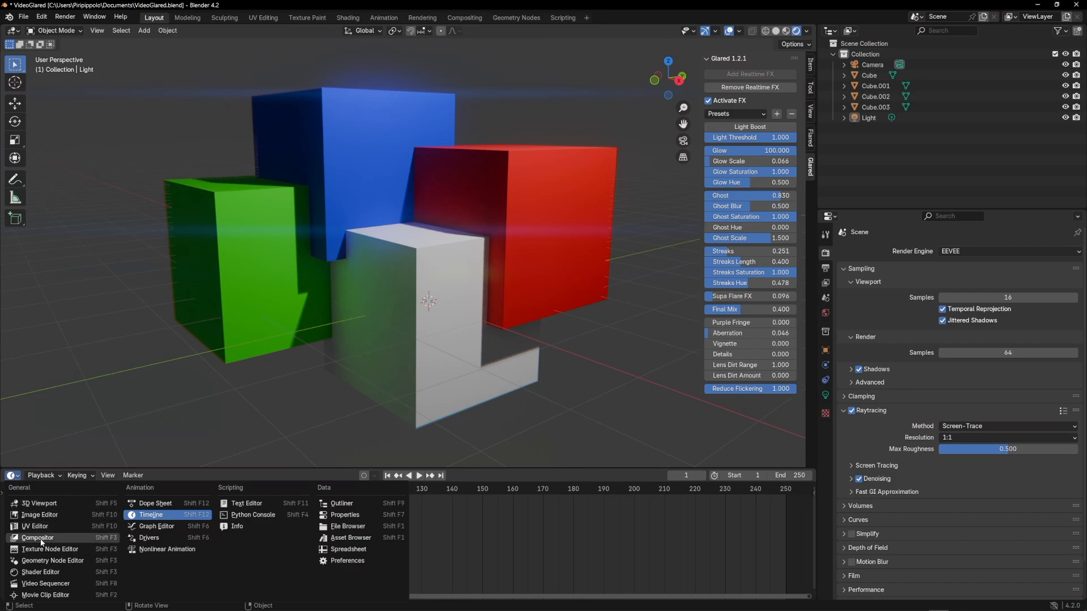
{"action": "left_click", "coordinate": [37, 536]}
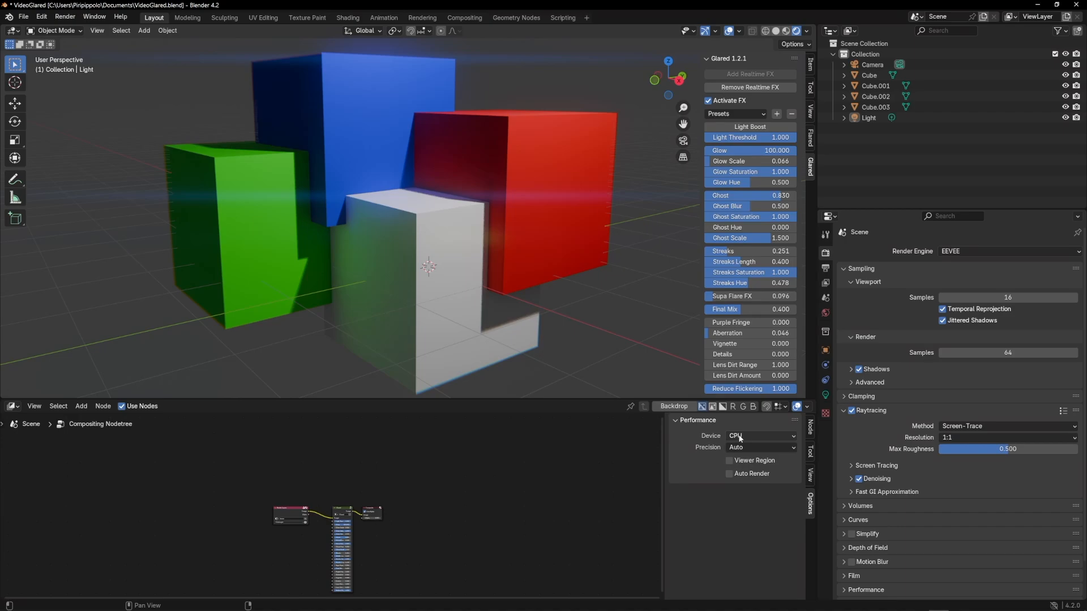
Set Performance > Device to GPU after briefly comparing against CPU.
{"action": "left_click", "coordinate": [758, 435]}
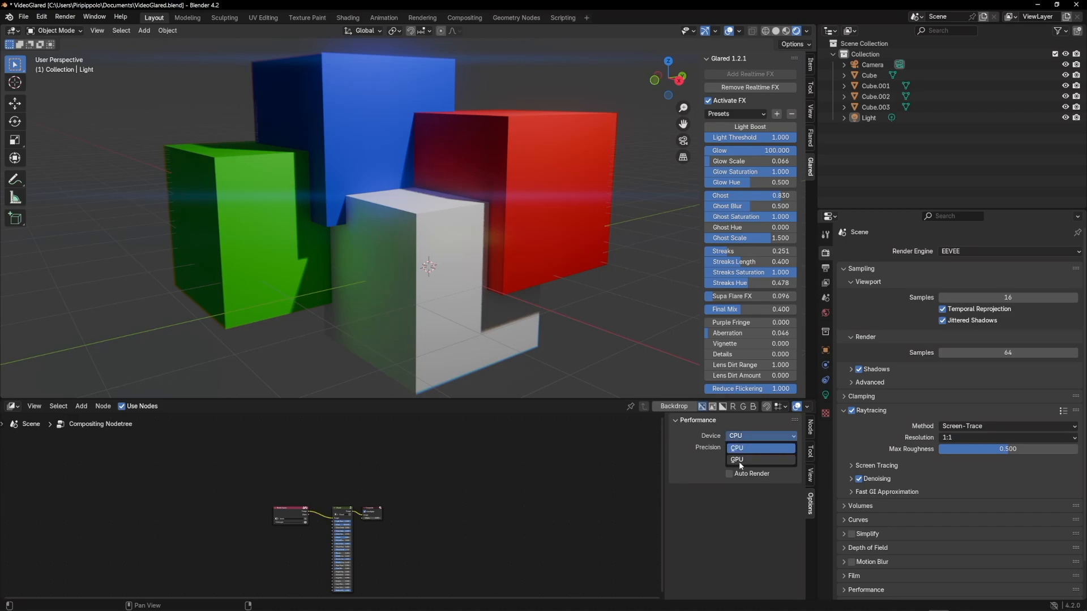
{"action": "left_click", "coordinate": [737, 458]}
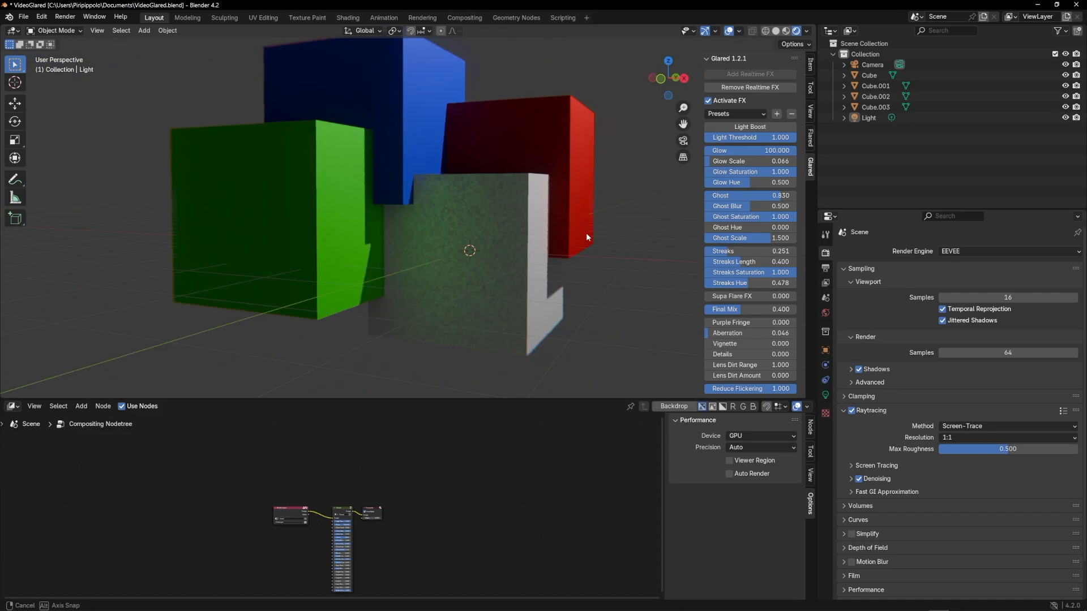
{"action": "left_click", "coordinate": [758, 447]}
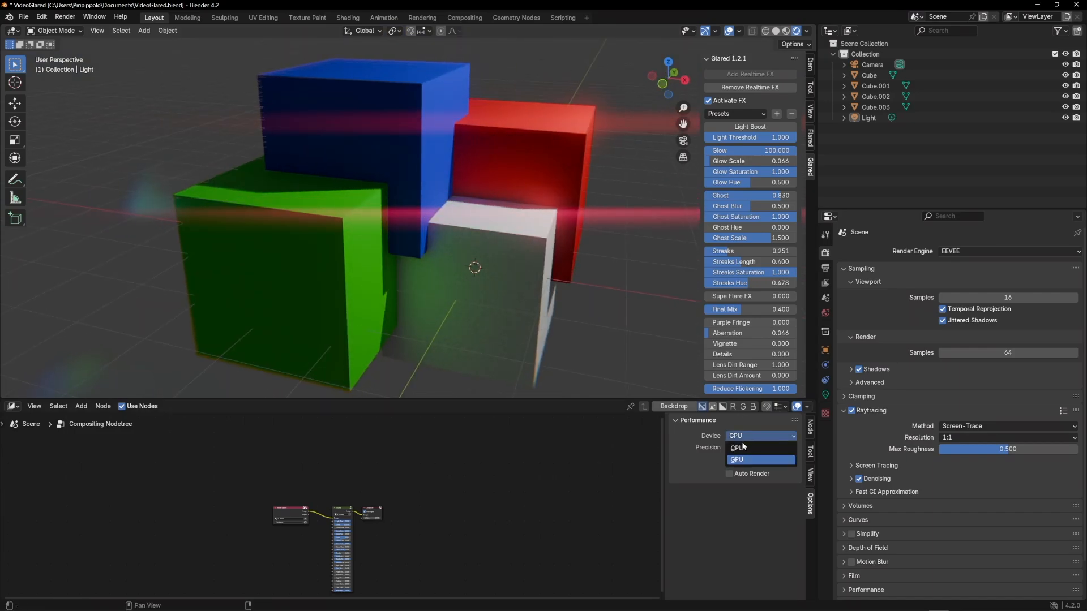
{"action": "left_click", "coordinate": [761, 447]}
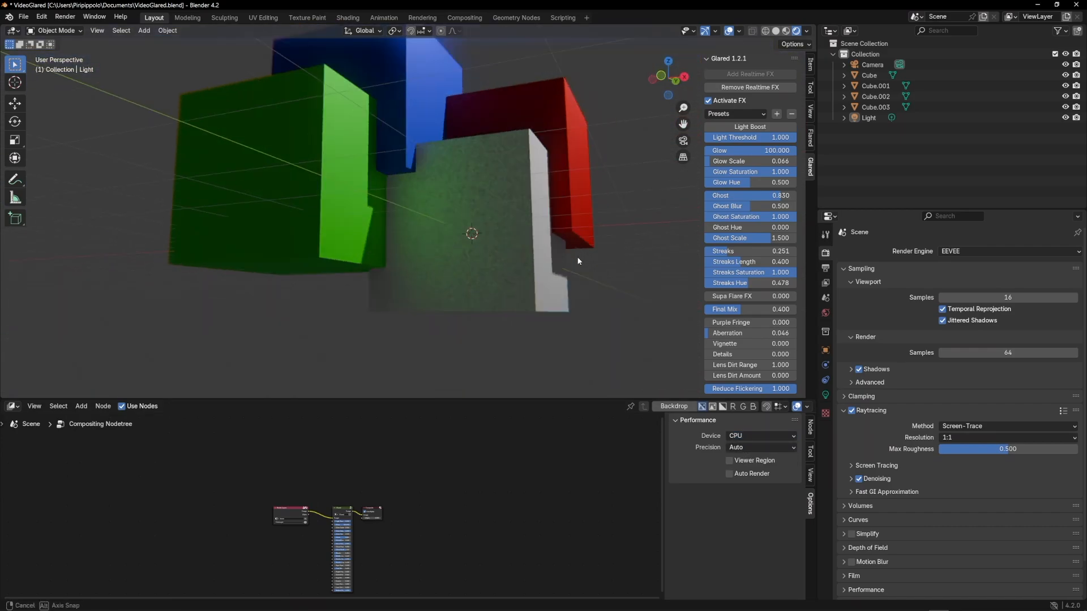
{"action": "left_click", "coordinate": [761, 447]}
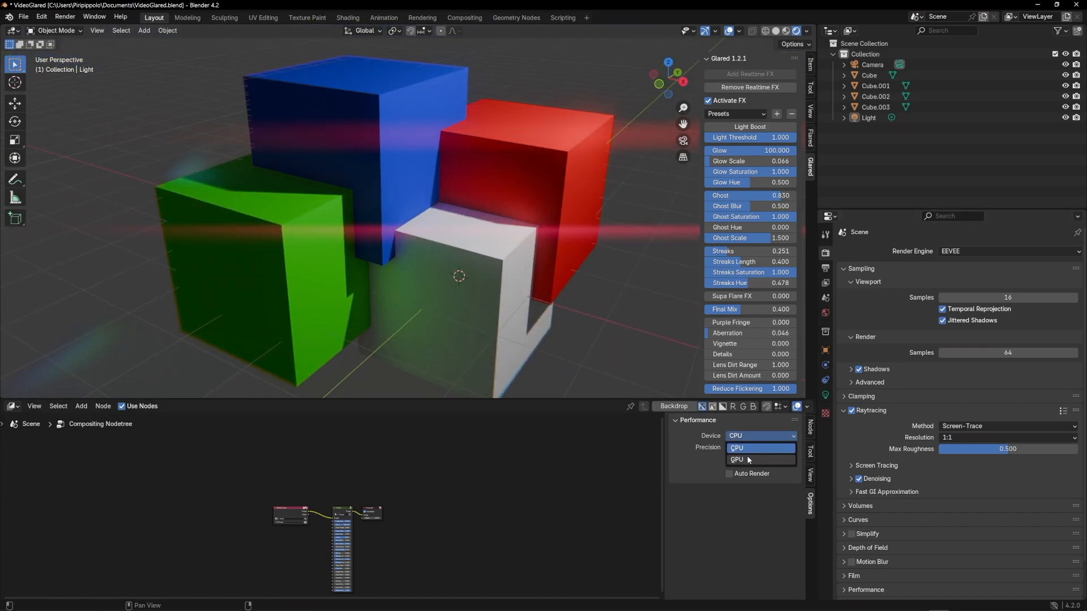
{"action": "left_click", "coordinate": [736, 448]}
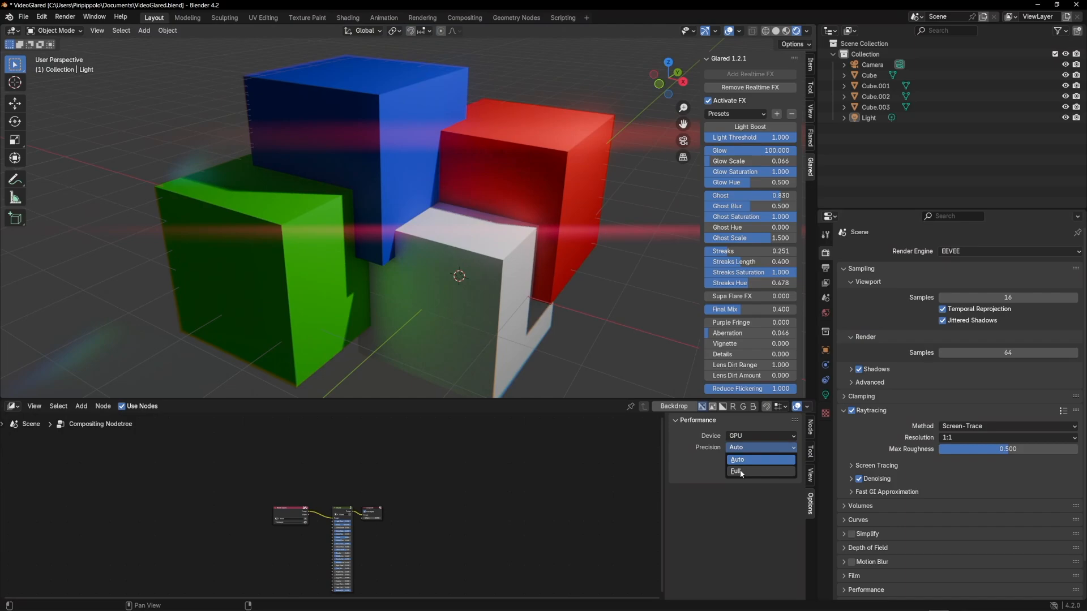
Choose Full in the Performance Precision dropdown.
{"action": "left_click", "coordinate": [736, 471]}
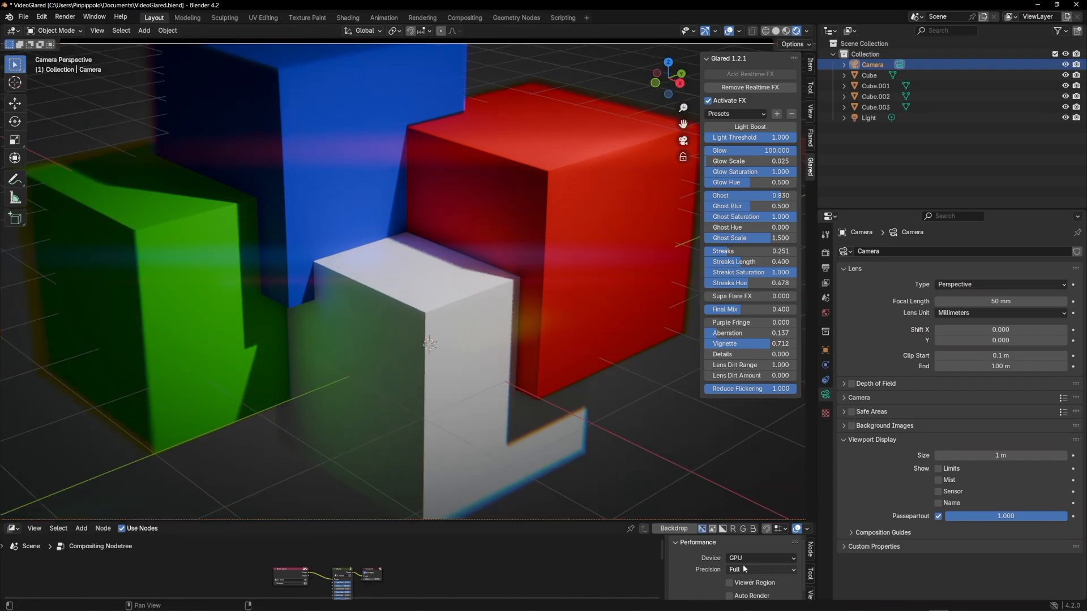
Reselect Full precision so it stays set alongside GPU compositing.
{"action": "left_click", "coordinate": [760, 569]}
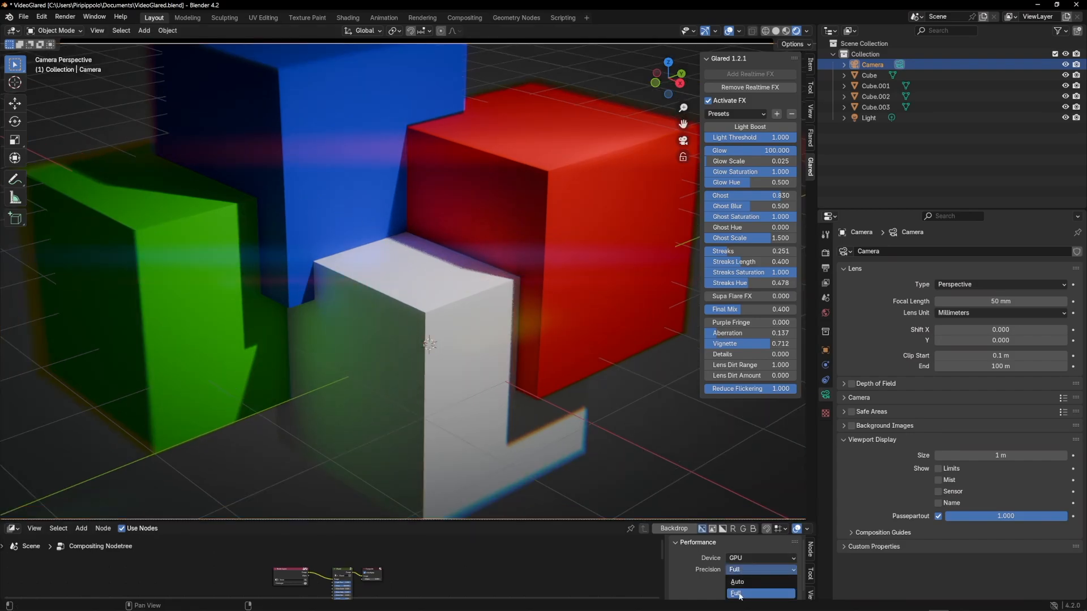
{"action": "left_click", "coordinate": [737, 593]}
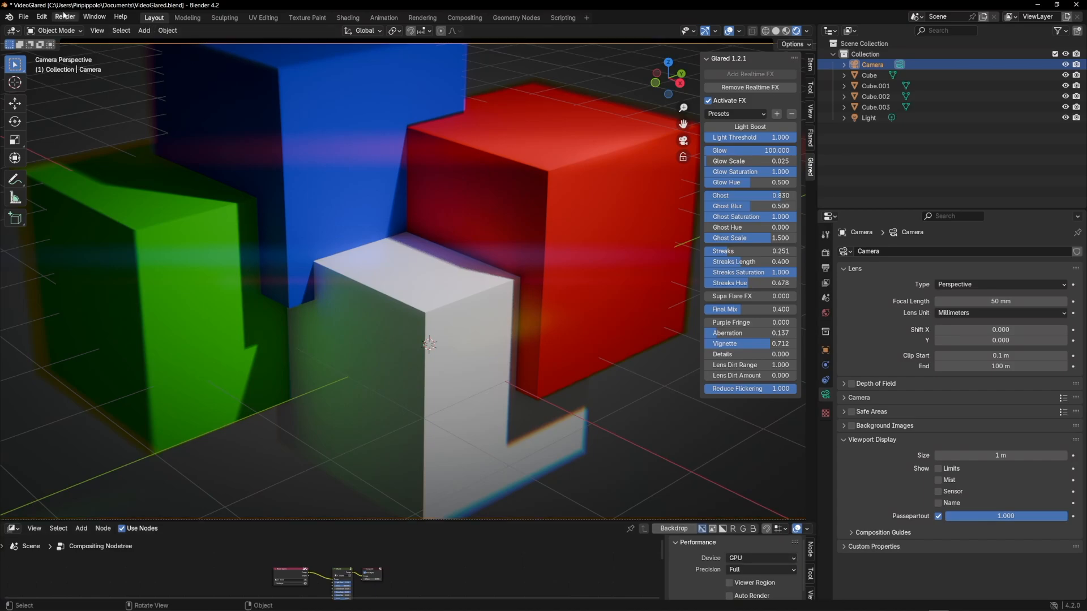